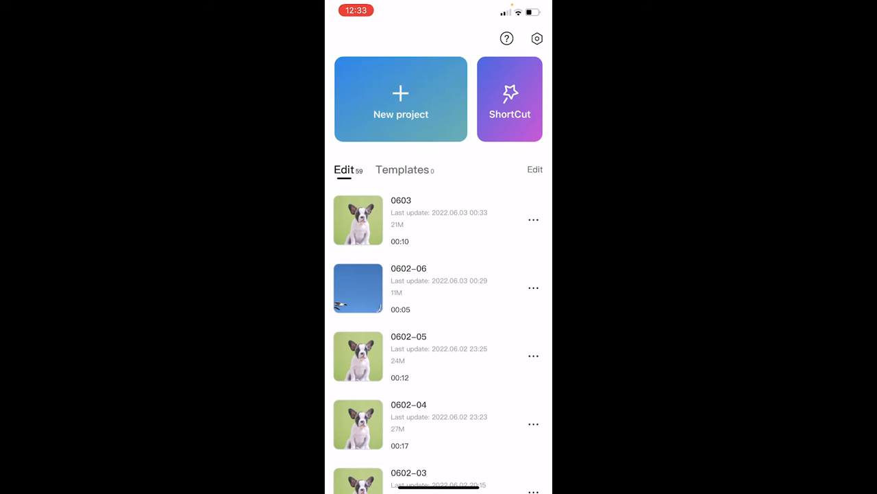
# Create a new project with the 00:08 green-screen puppy video.
pyautogui.click(401, 99)
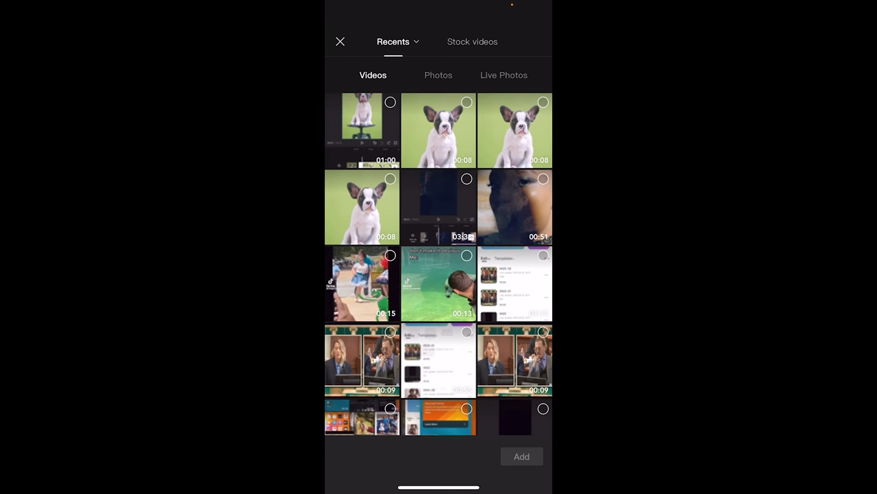
pyautogui.click(362, 207)
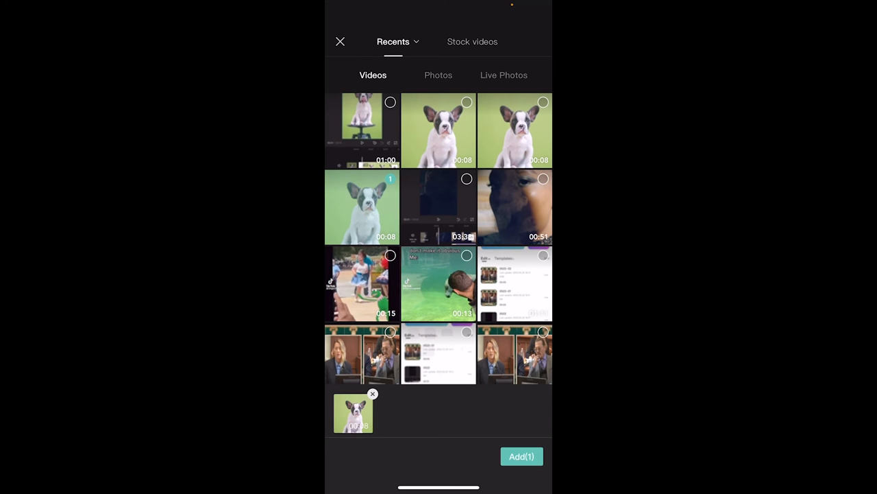
pyautogui.click(522, 456)
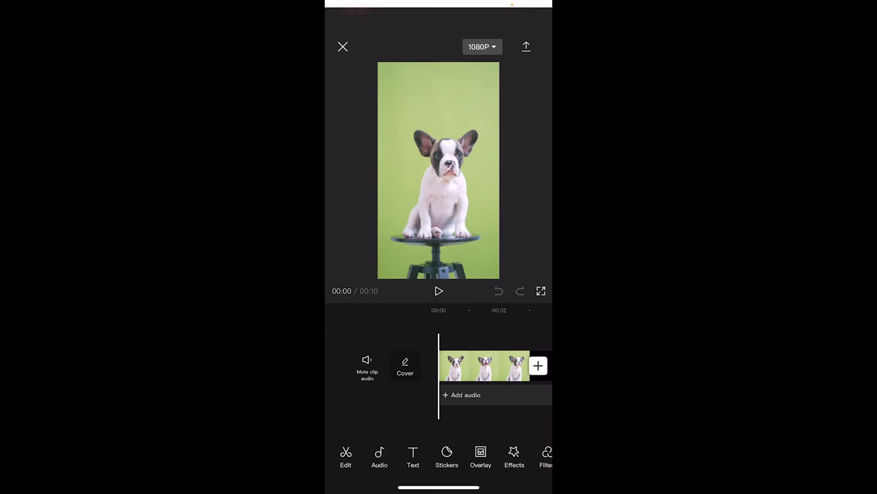
# Open the Sounds library from the Audio toolbar of the puppy project.
pyautogui.click(404, 366)
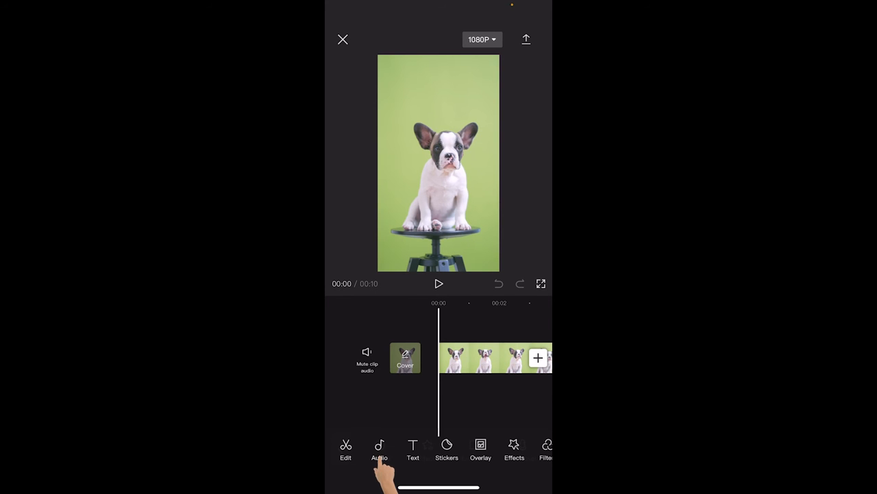
pyautogui.click(378, 449)
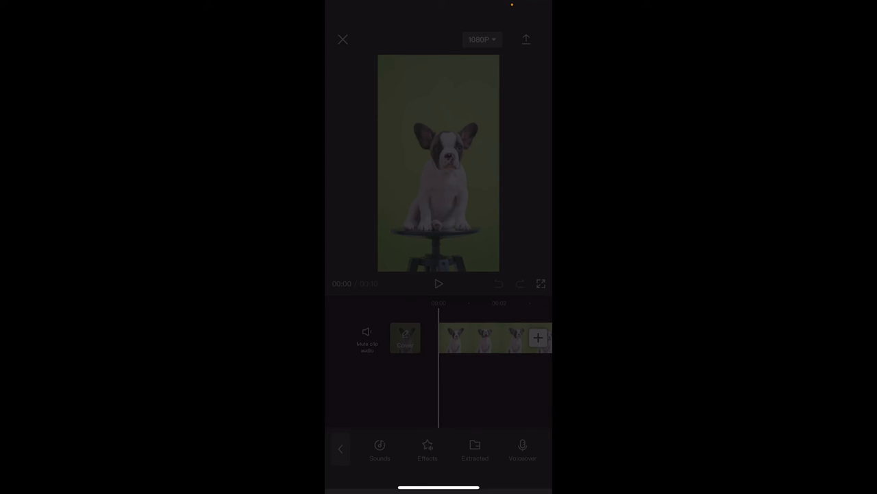
pyautogui.click(379, 447)
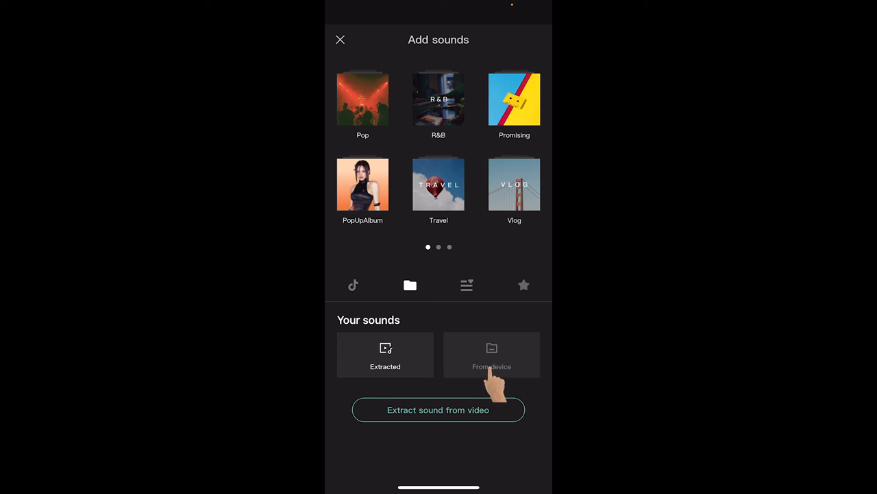
# Add the Bike Horn sound from the device under the puppy clip and play it.
pyautogui.click(491, 354)
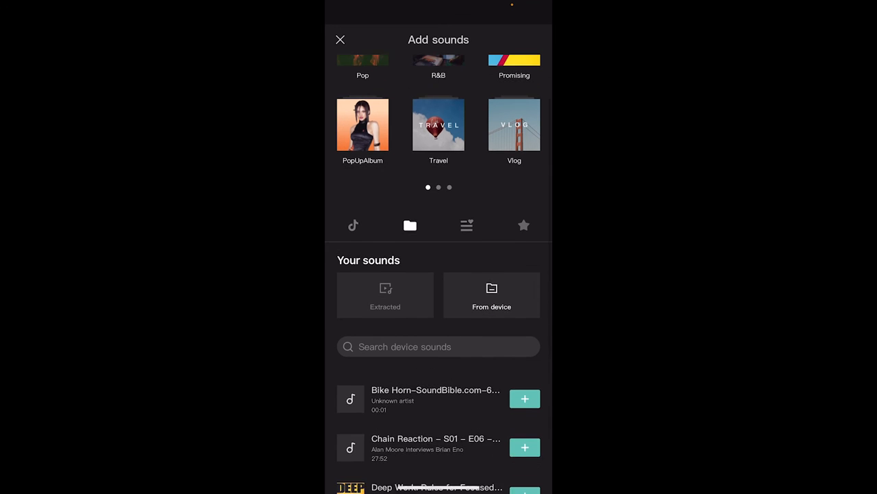
pyautogui.scroll(-3)
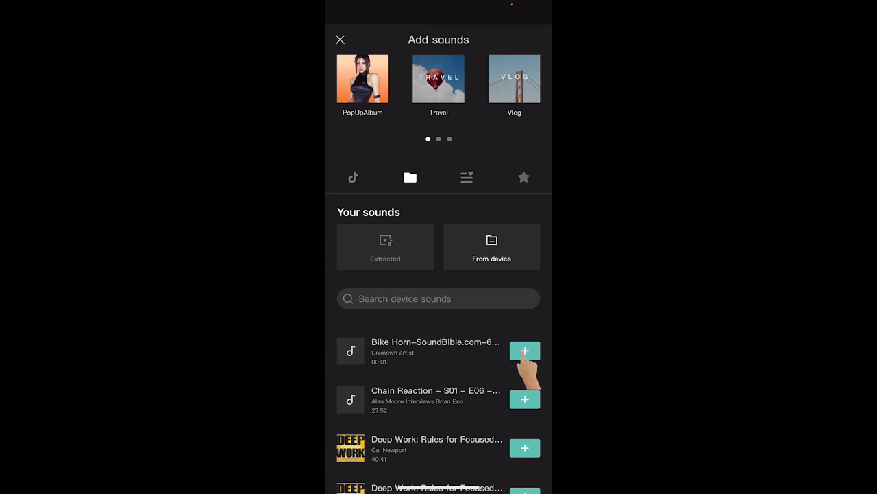
pyautogui.click(525, 348)
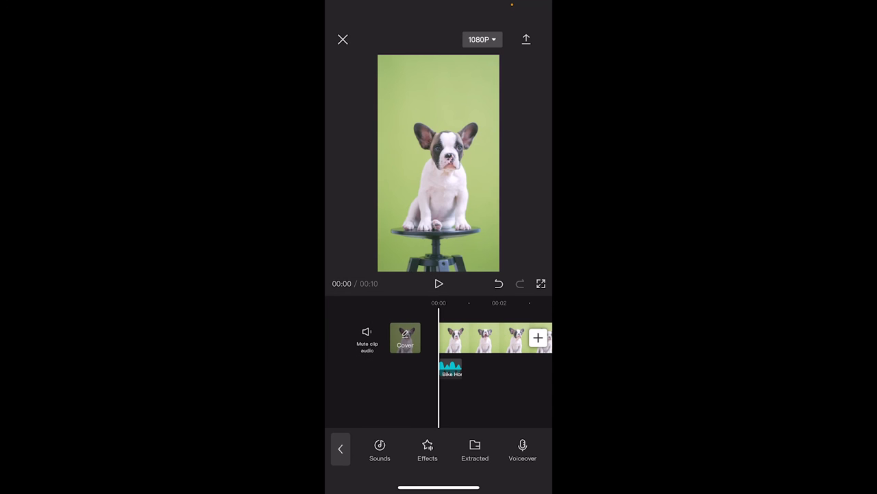
pyautogui.click(438, 284)
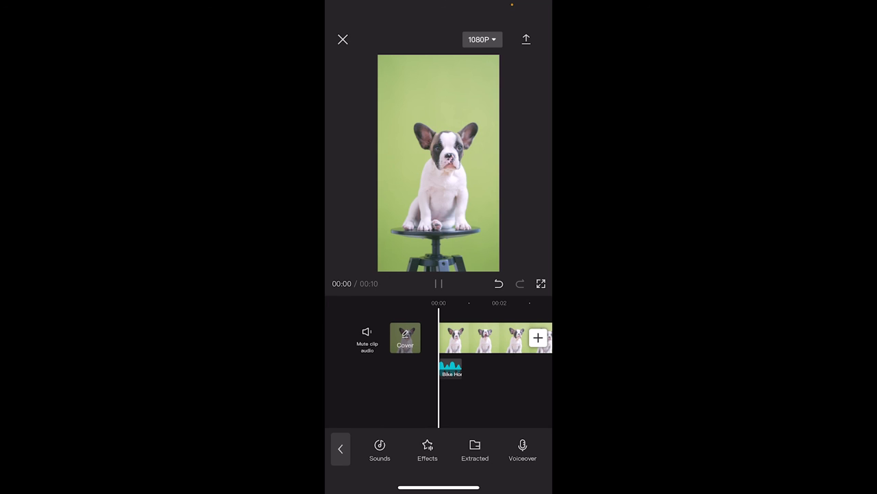